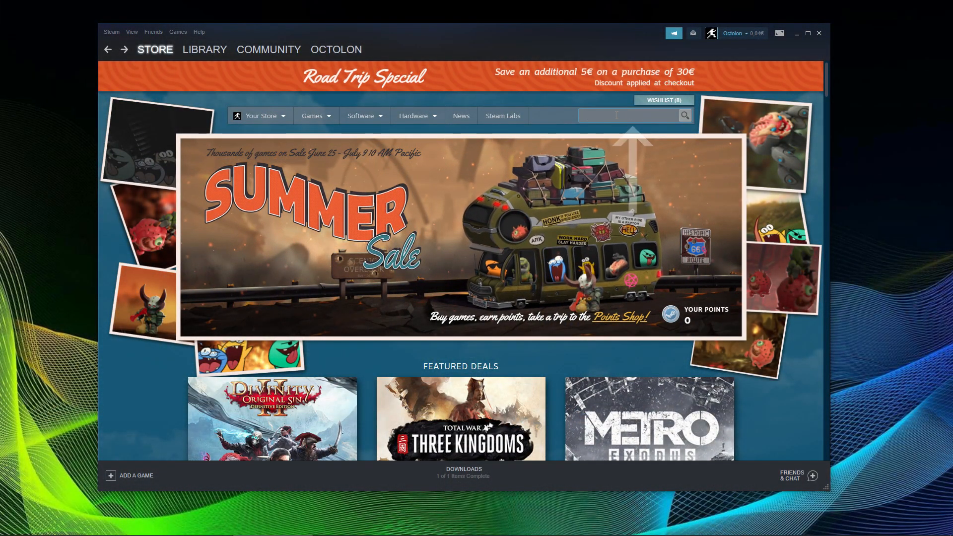
# Search the Steam store for '3dmark' and start downloading the free 3DMark Demo
pyautogui.write('3dmark')
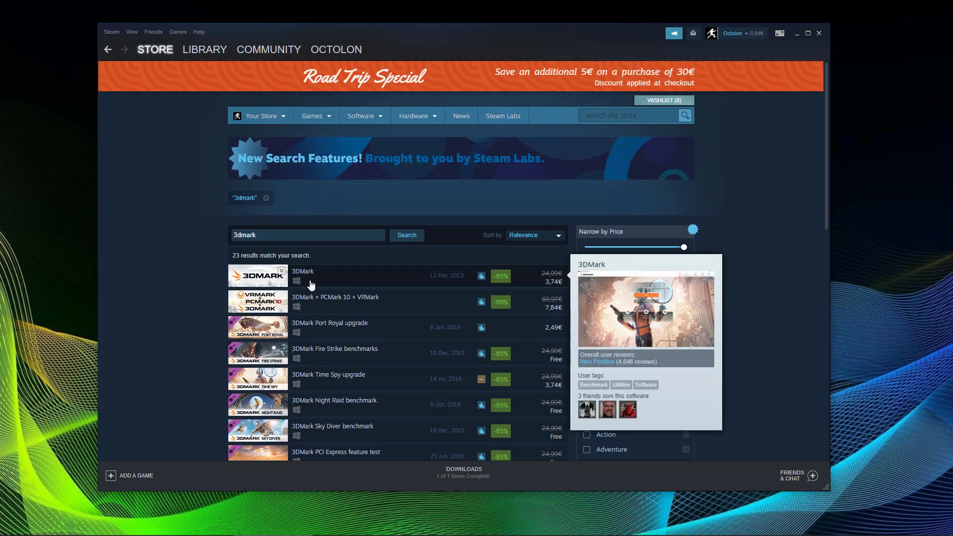
pyautogui.click(302, 270)
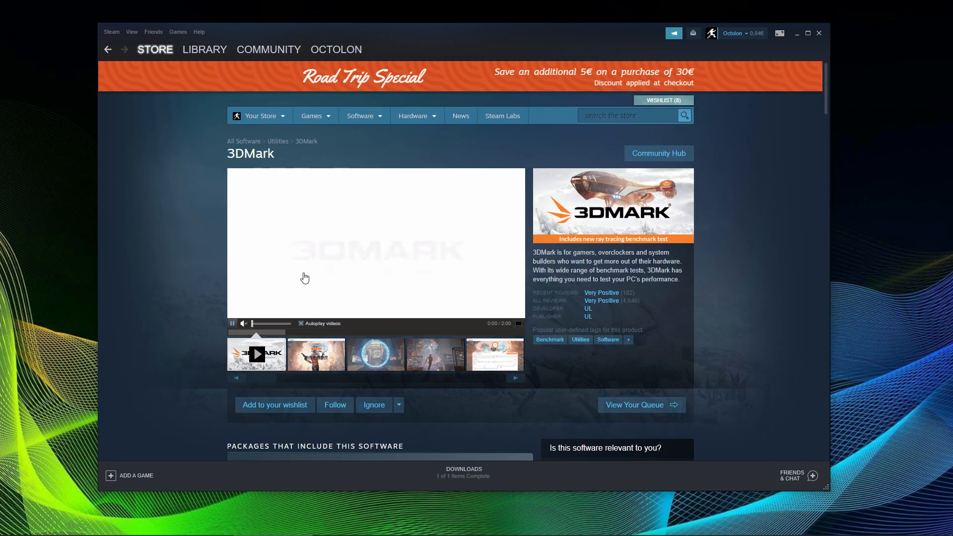
pyautogui.scroll(-3)
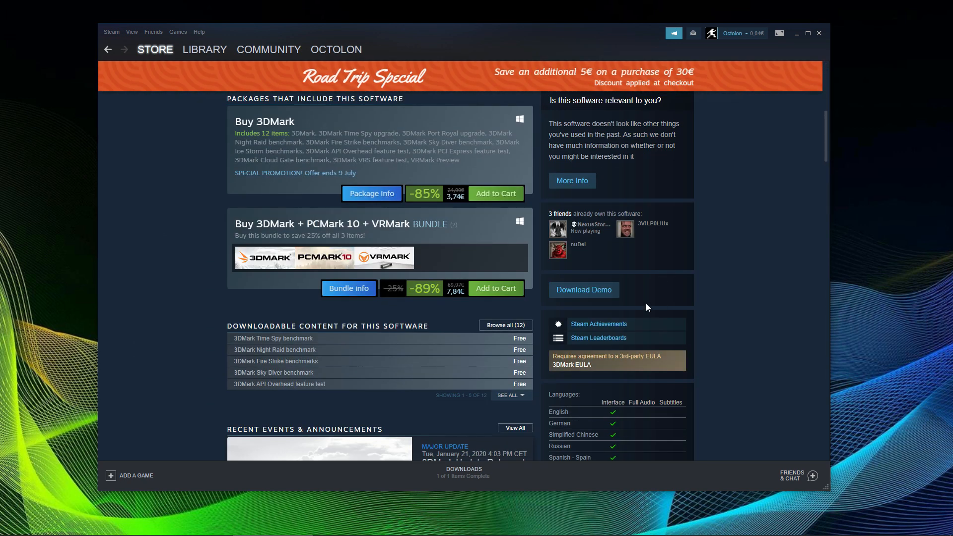
pyautogui.click(583, 289)
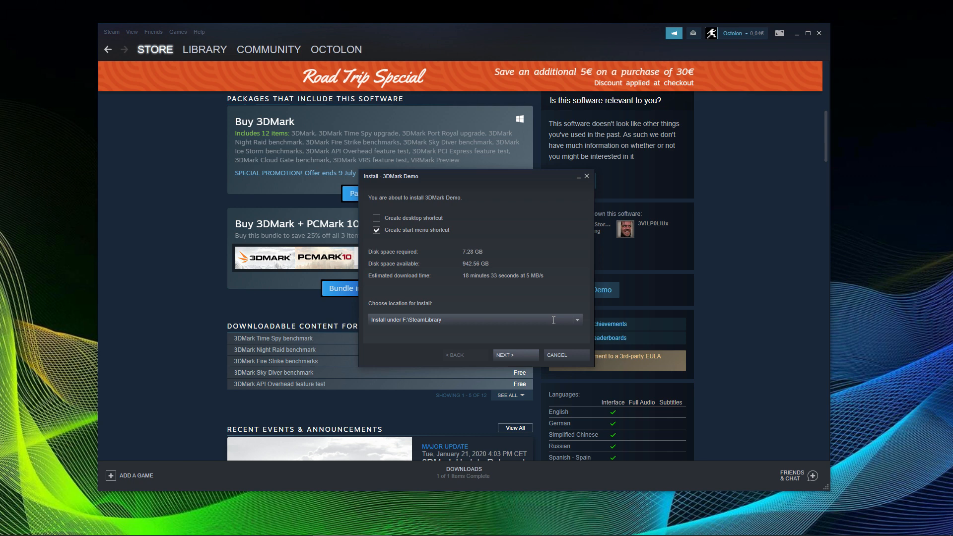
# Confirm the Install - 3DMark Demo dialog to install into F:\SteamLibrary
pyautogui.click(514, 355)
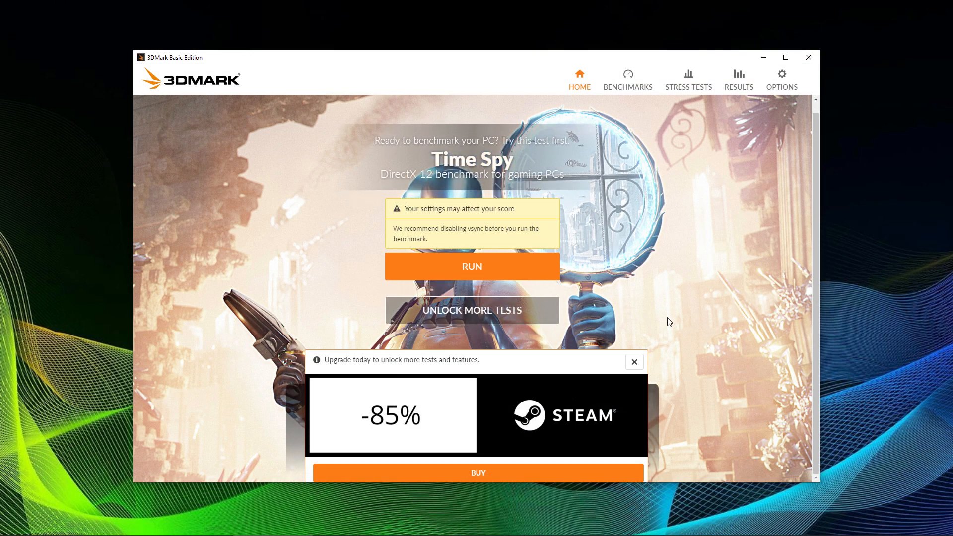
# Close the upgrade popup and run the Time Spy benchmark from the Home tab
pyautogui.scroll(-3)
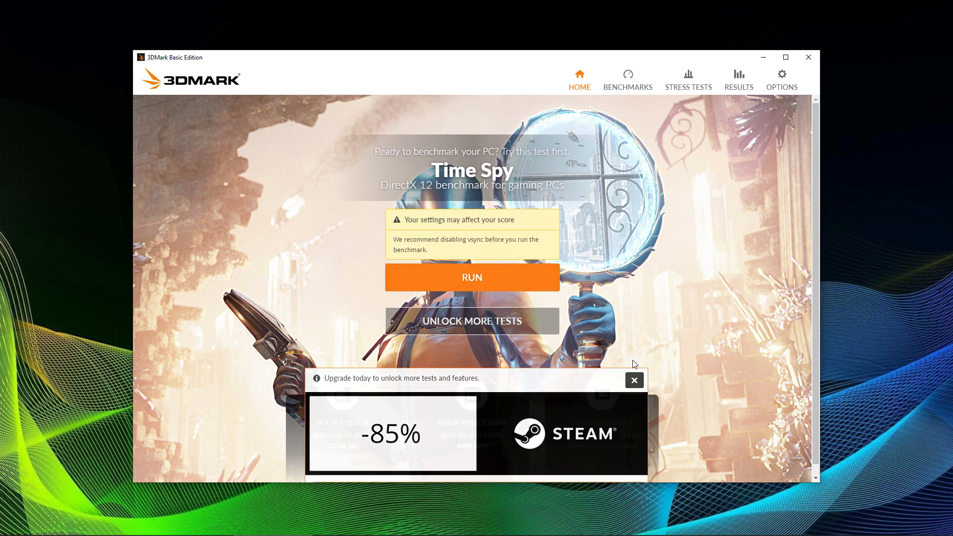
pyautogui.click(633, 380)
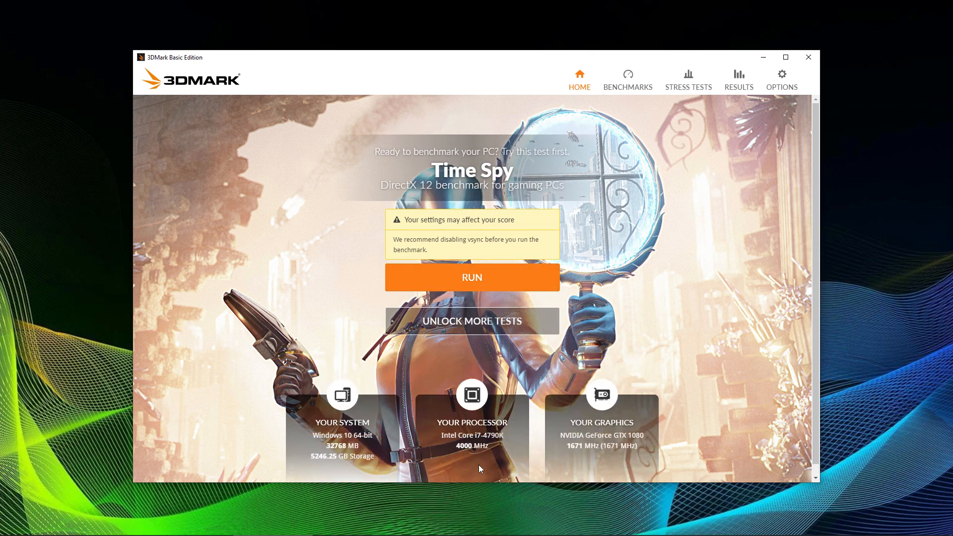
pyautogui.moveTo(471, 277)
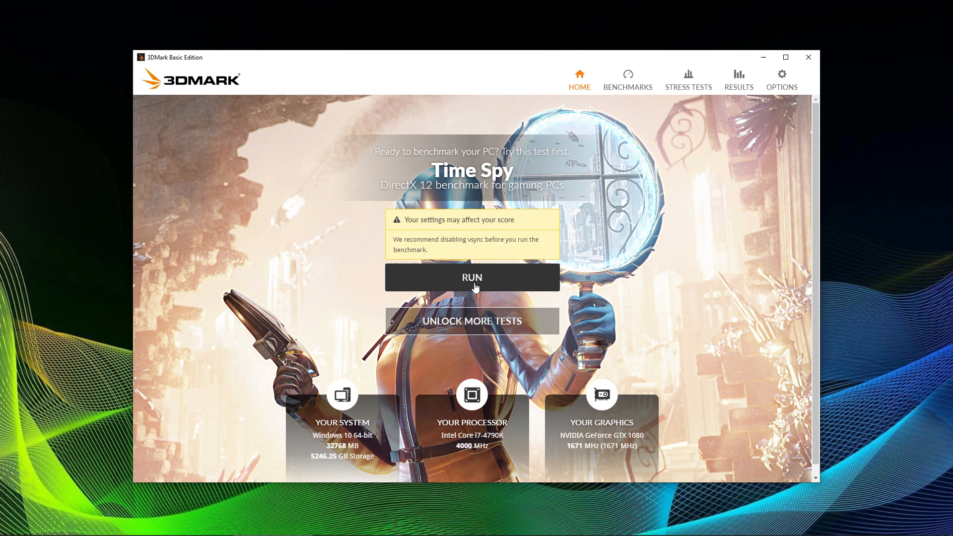
pyautogui.click(471, 277)
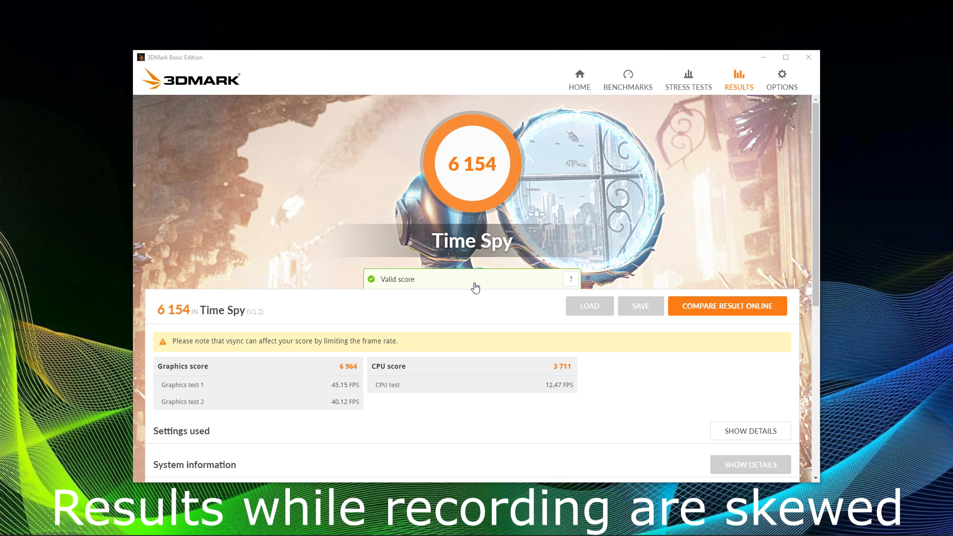
# Show the details under Settings used for the 6,154 Time Spy result
pyautogui.scroll(-3)
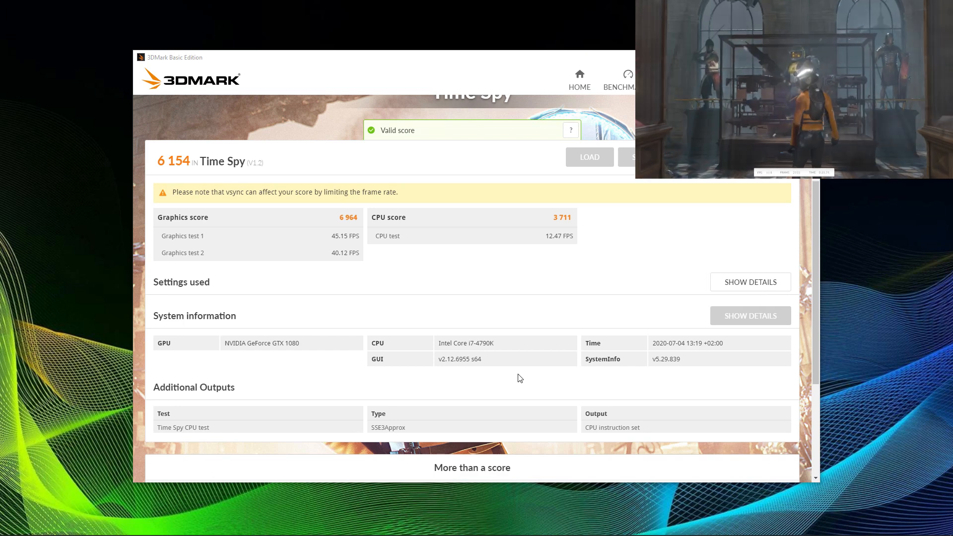
pyautogui.scroll(-3)
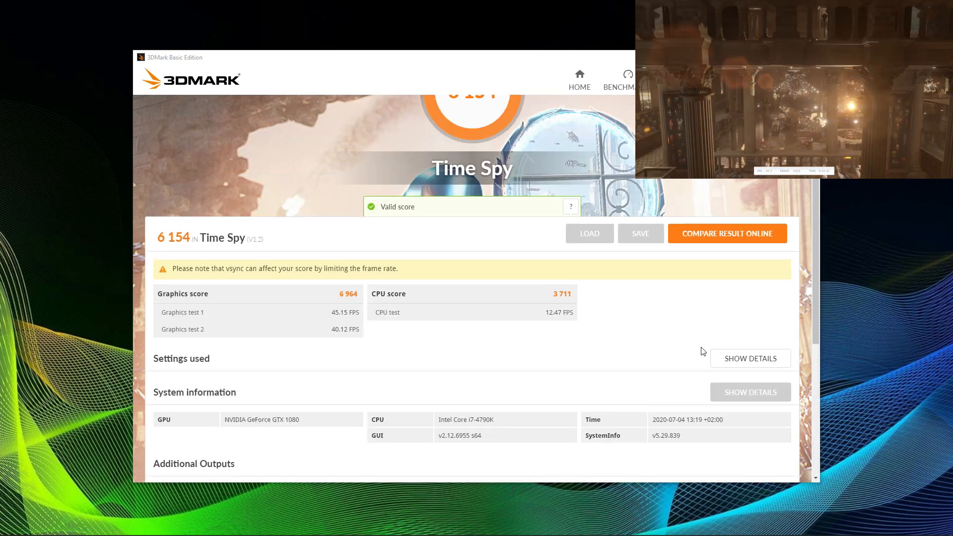
pyautogui.click(750, 357)
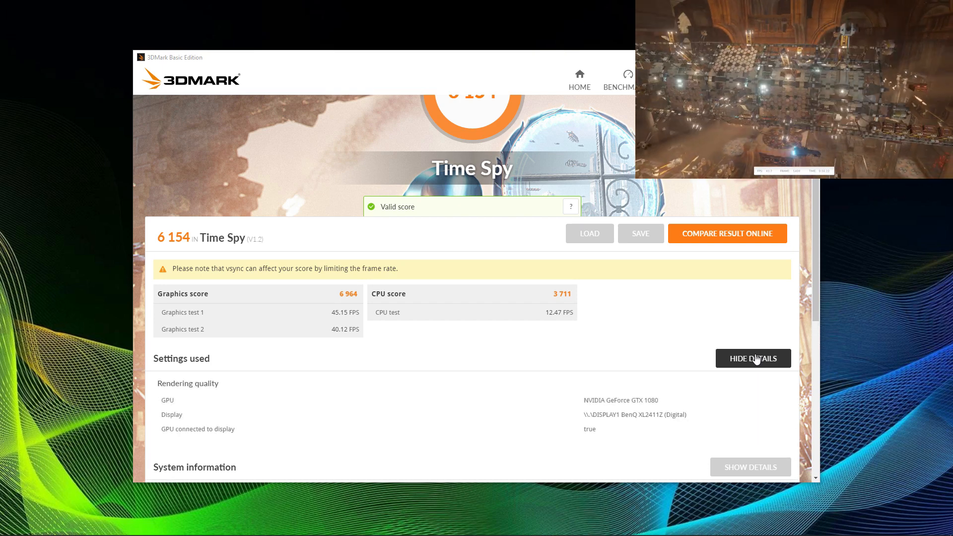
# Open the Time Spy result online with Compare Result Online
pyautogui.scroll(-3)
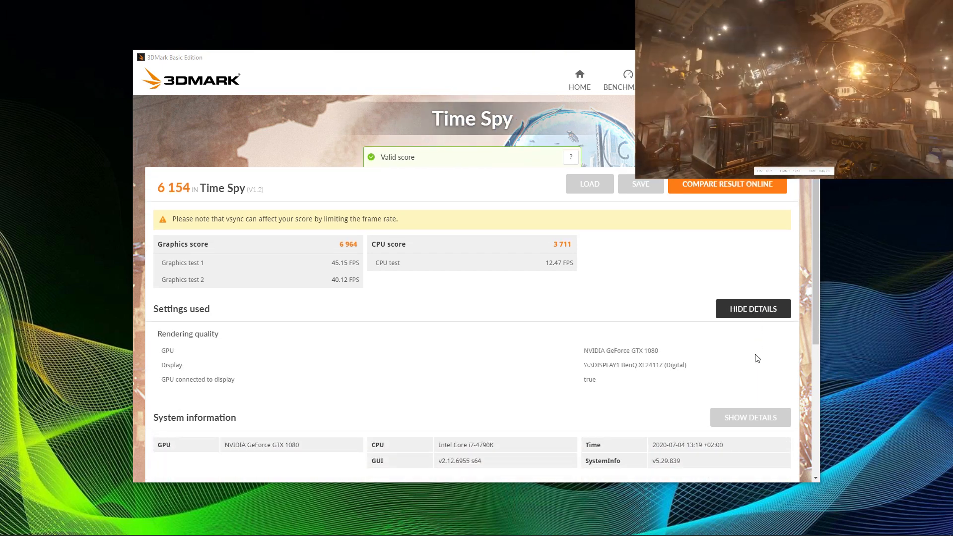
pyautogui.scroll(-3)
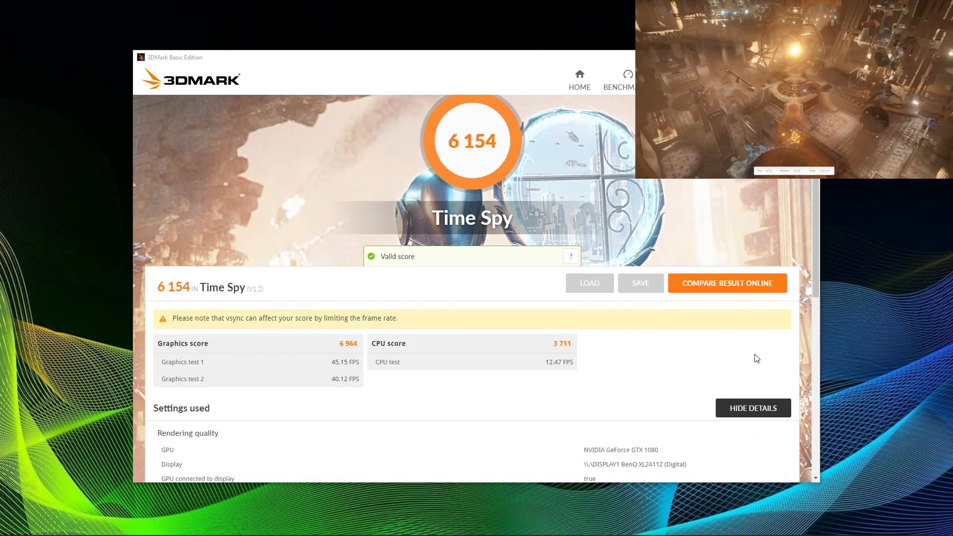
pyautogui.click(726, 282)
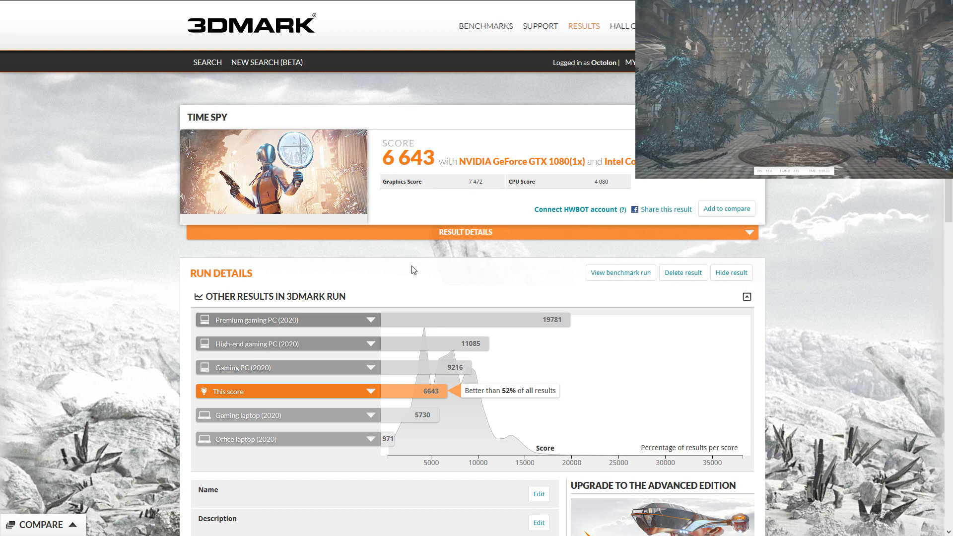
# Expand Result Details below the 6,643 score to show result ID 12826025
pyautogui.scroll(-3)
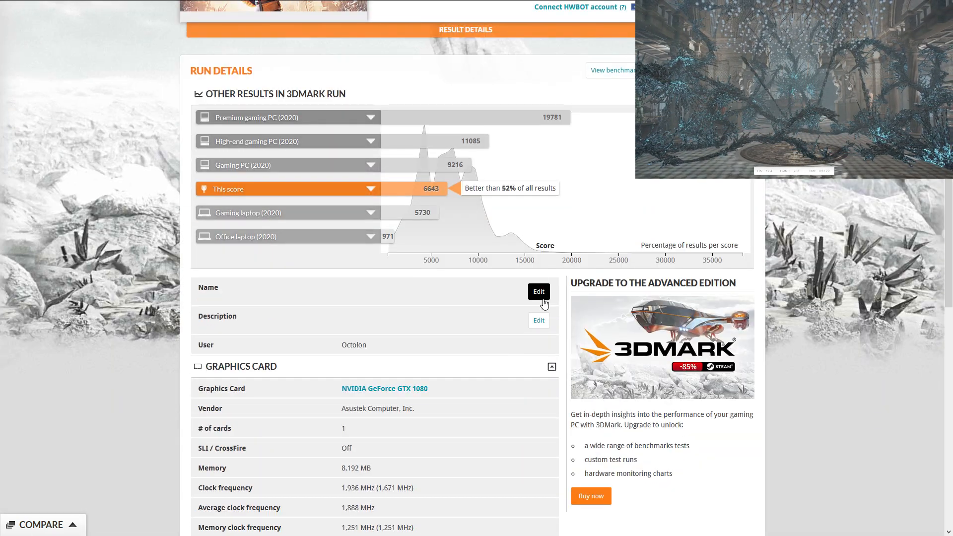
pyautogui.scroll(-3)
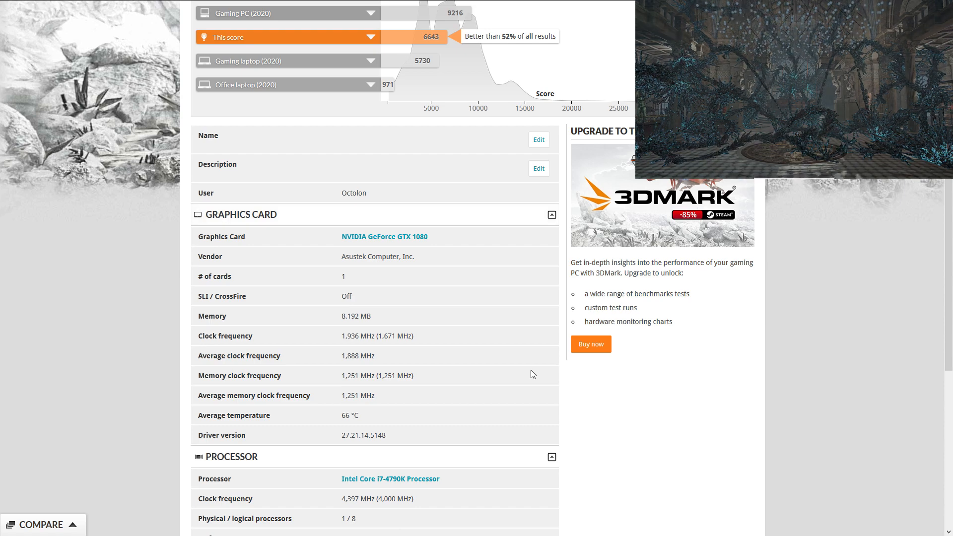
pyautogui.scroll(-3)
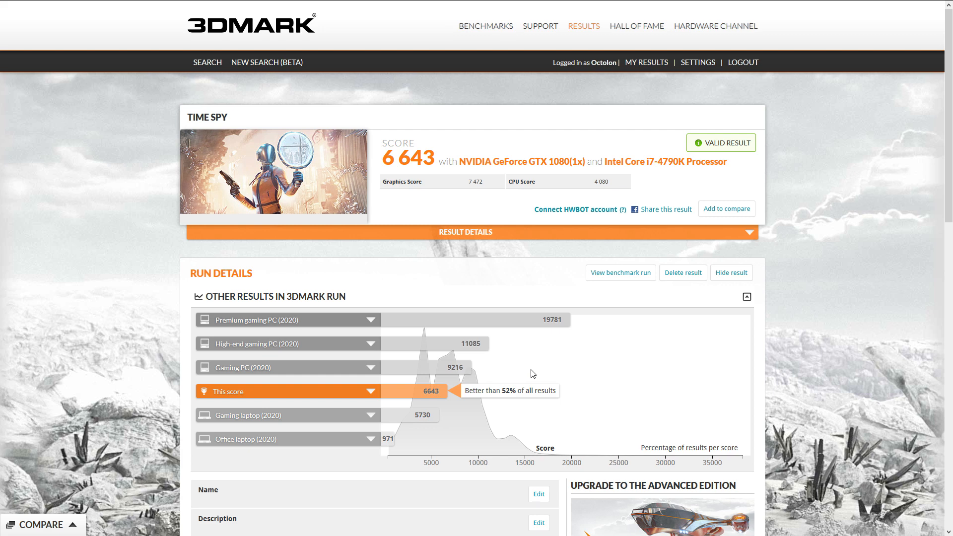
pyautogui.click(465, 232)
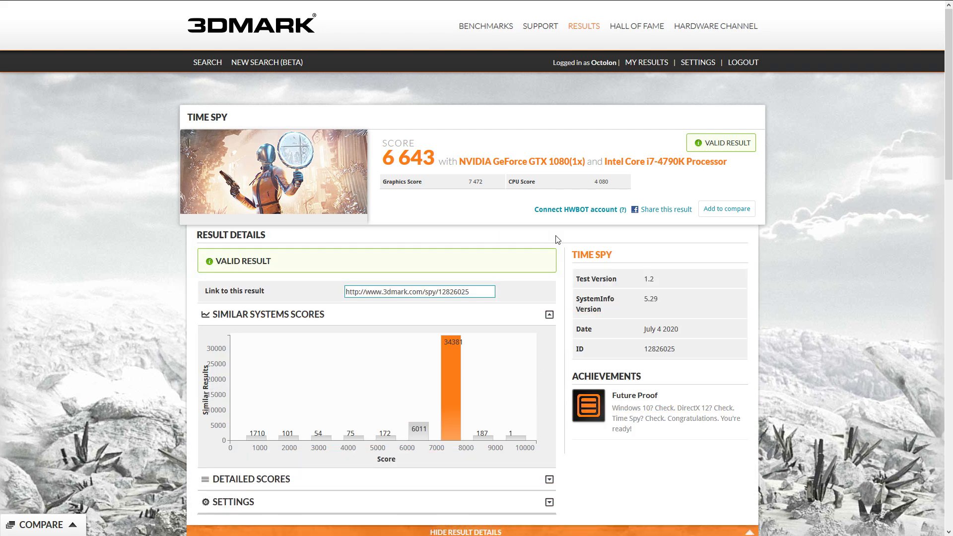
# Expand Detailed Scores and scroll down through Settings to Run Details
pyautogui.scroll(-3)
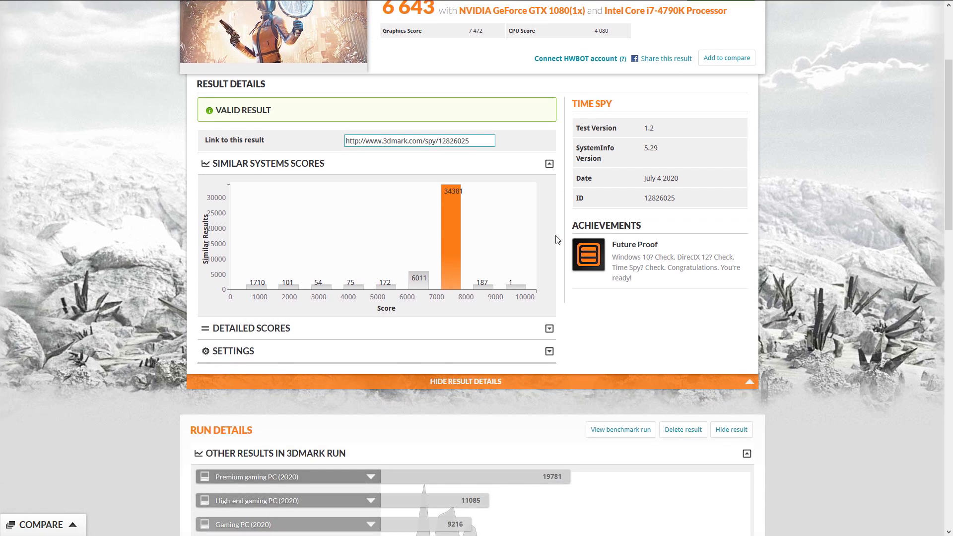
pyautogui.click(244, 327)
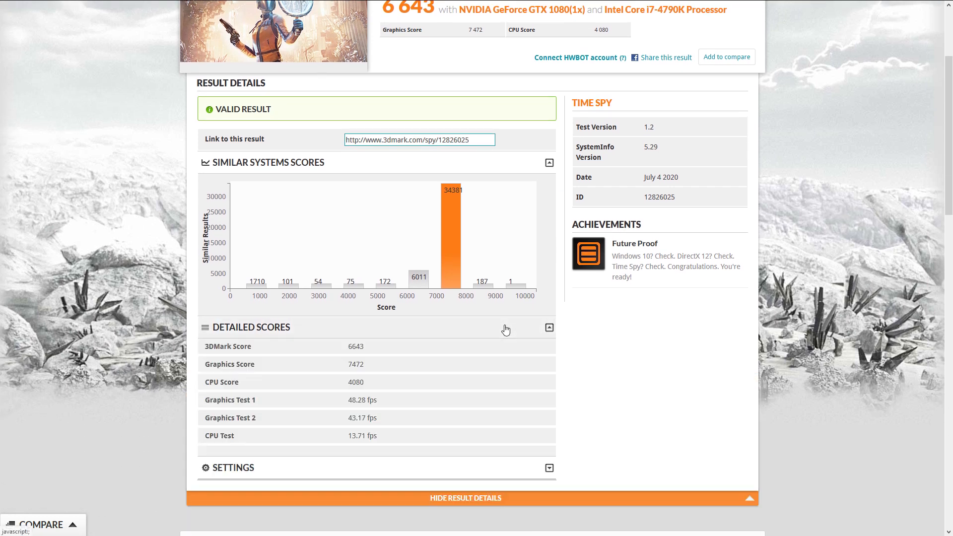
pyautogui.scroll(-3)
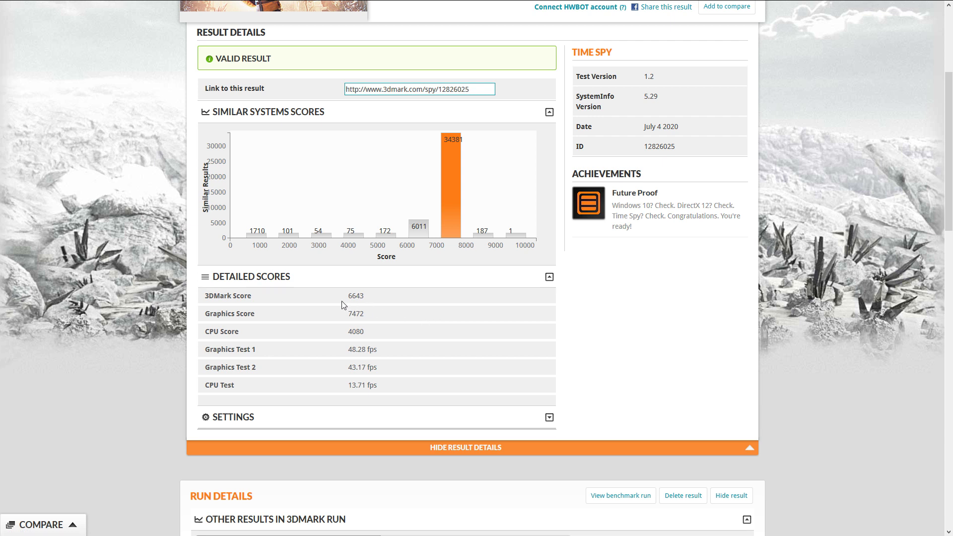
pyautogui.moveTo(371, 339)
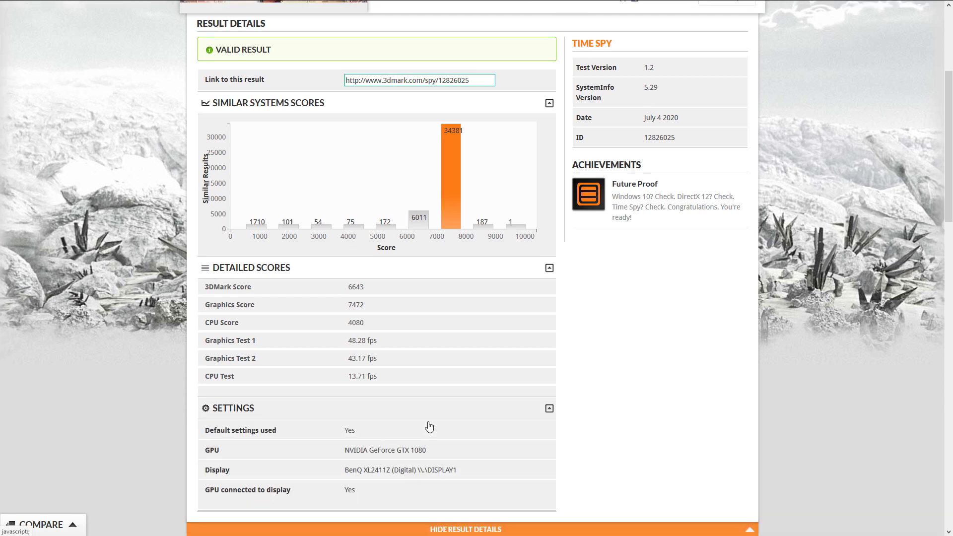
pyautogui.scroll(-3)
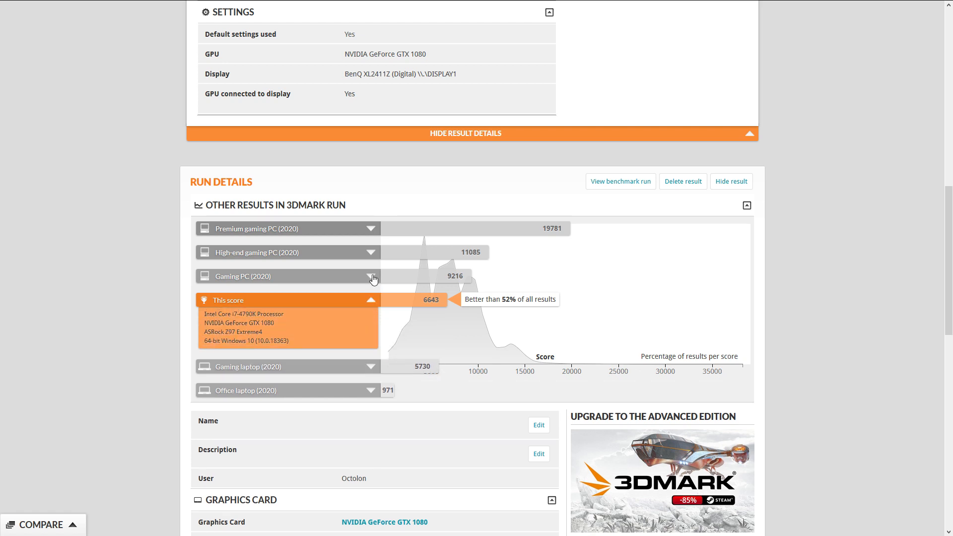
pyautogui.click(371, 278)
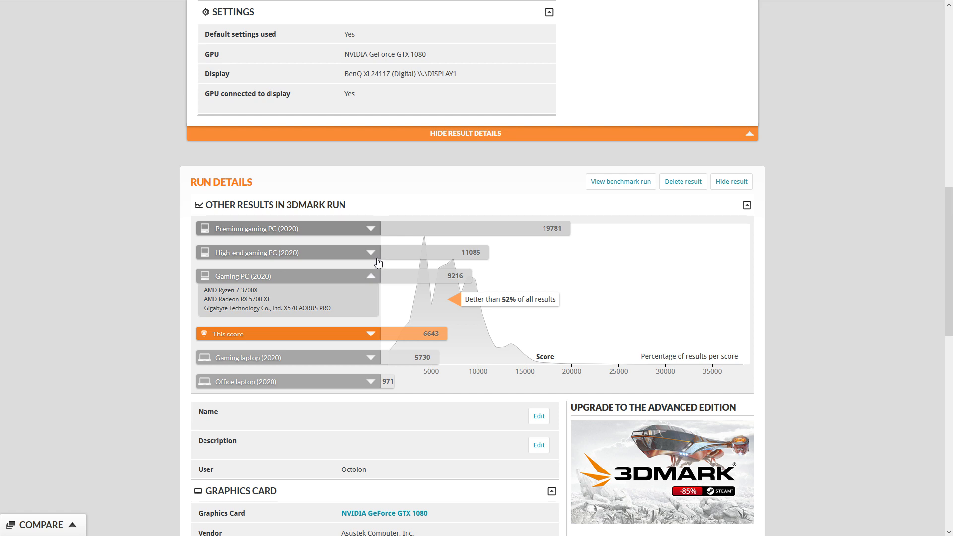
pyautogui.click(369, 252)
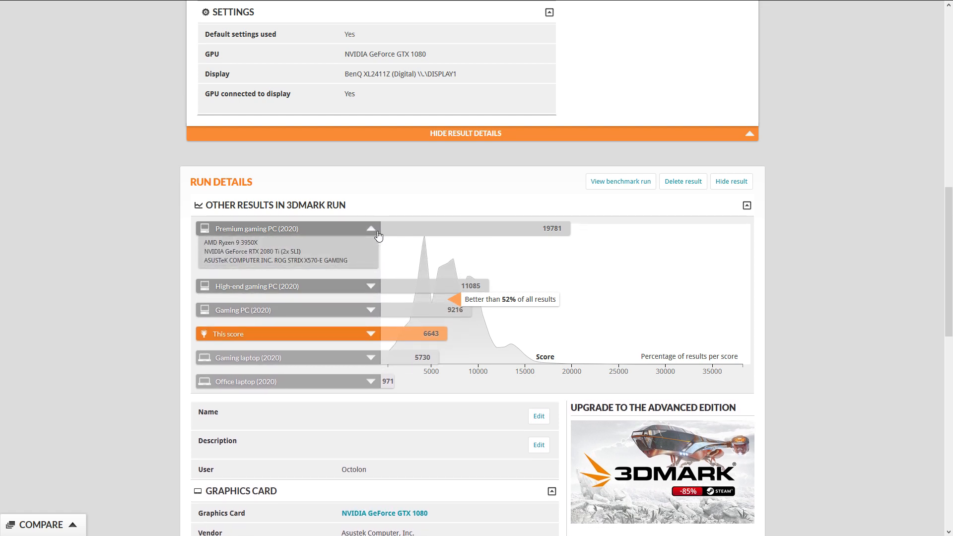
pyautogui.click(371, 228)
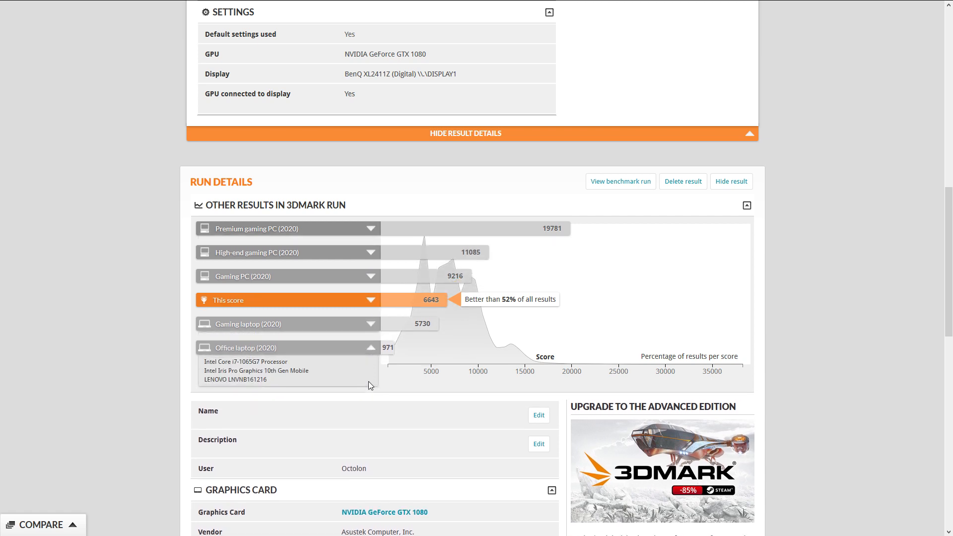
pyautogui.click(286, 300)
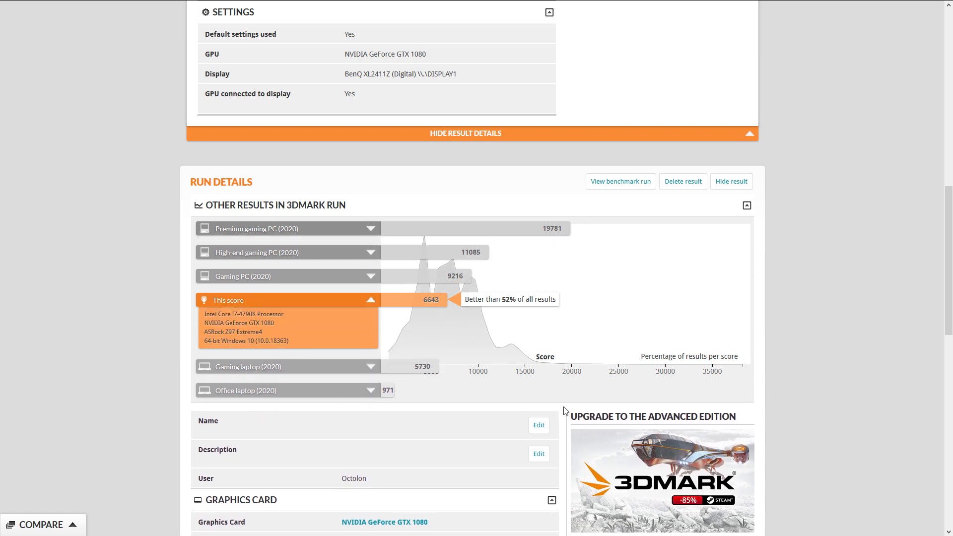
pyautogui.scroll(-3)
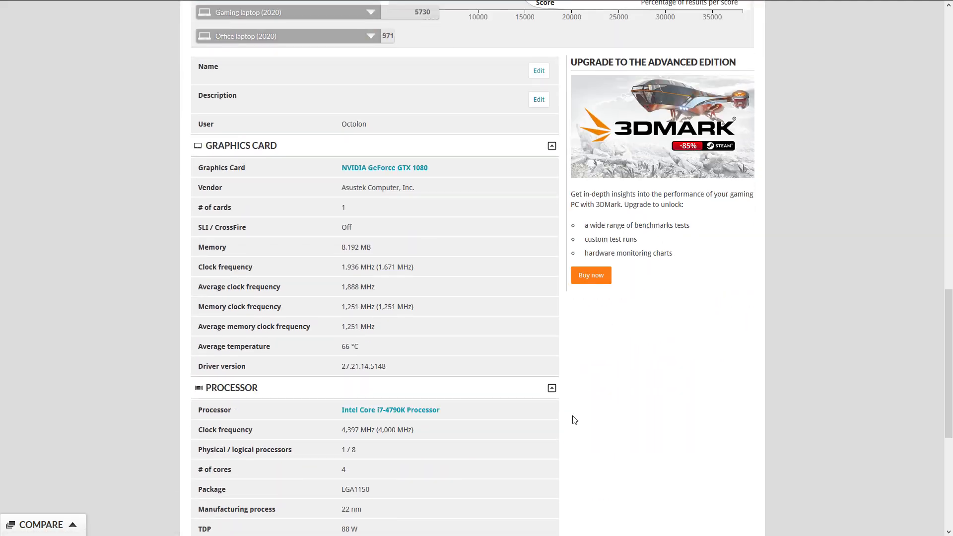